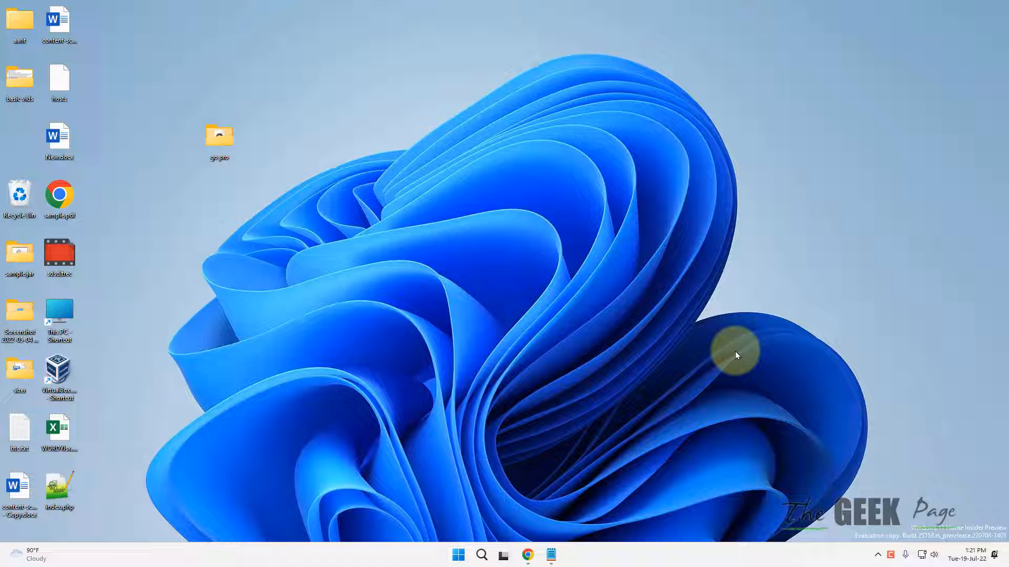
mouse_move(515, 450)
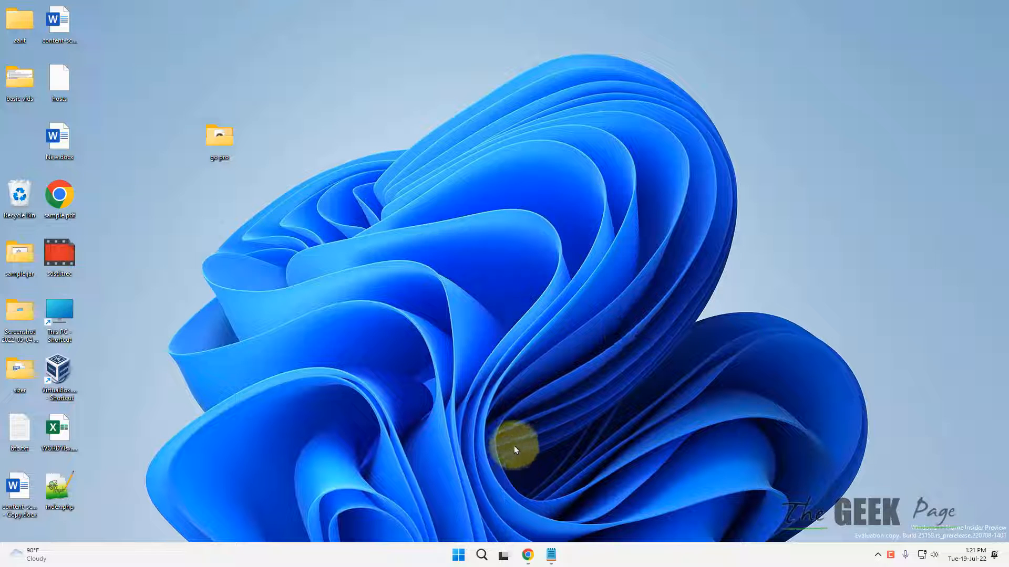
mouse_move(459, 542)
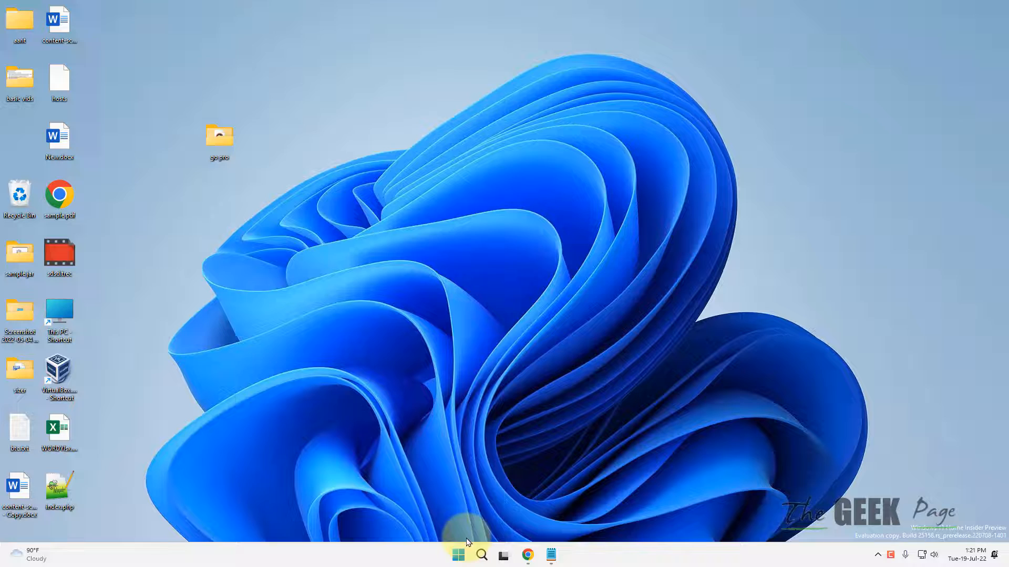
Step: Launch Settings from Start and switch on clipboard history under System > Clipboard
click(457, 554)
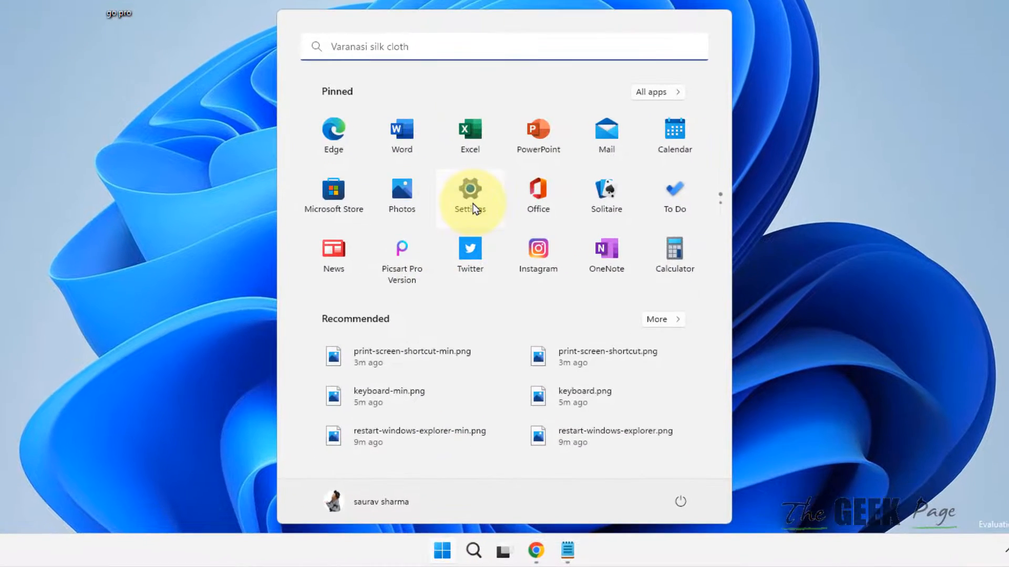
click(470, 193)
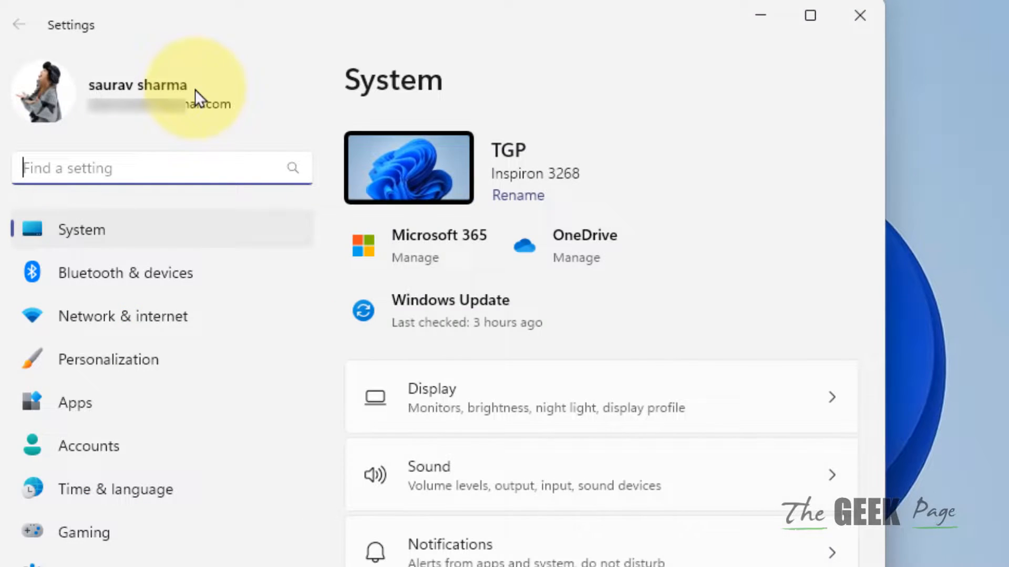
mouse_move(206, 137)
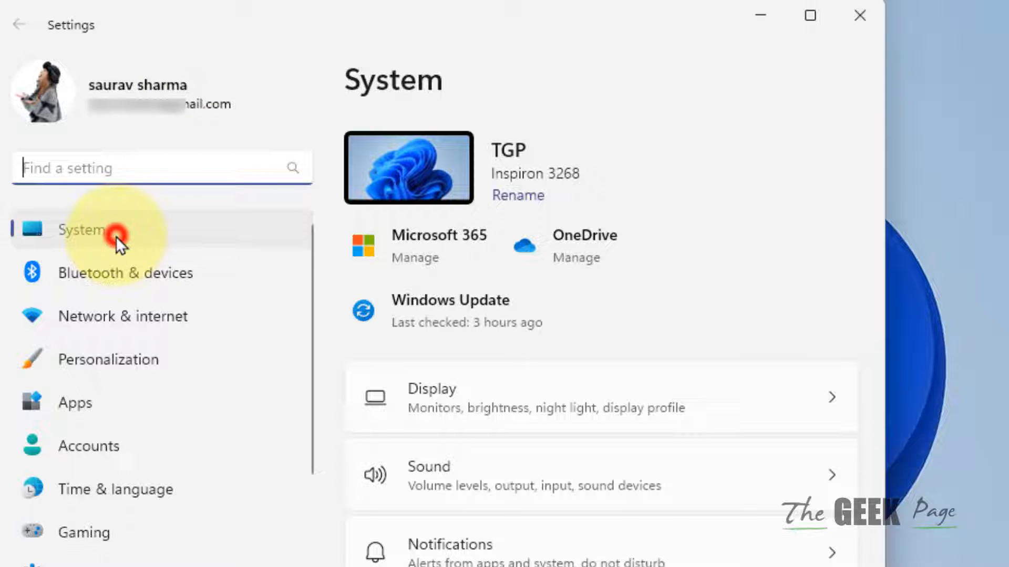
scroll(down, 3)
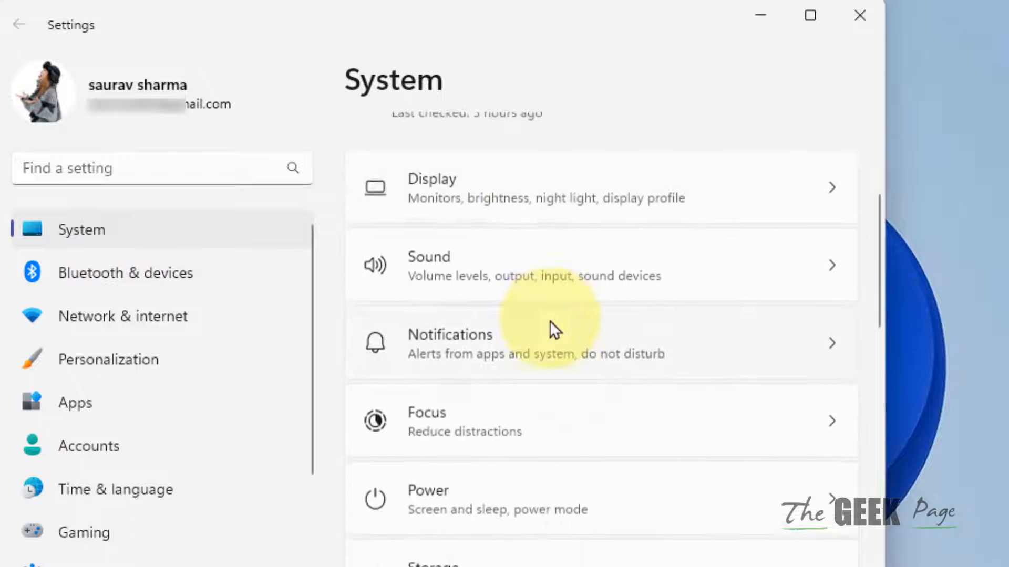
scroll(down, 3)
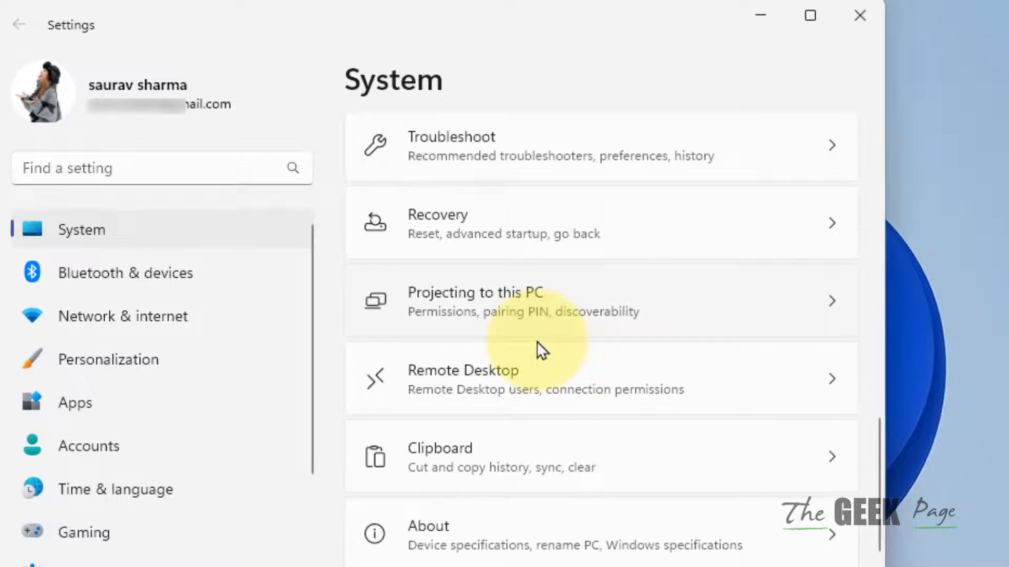
scroll(down, 3)
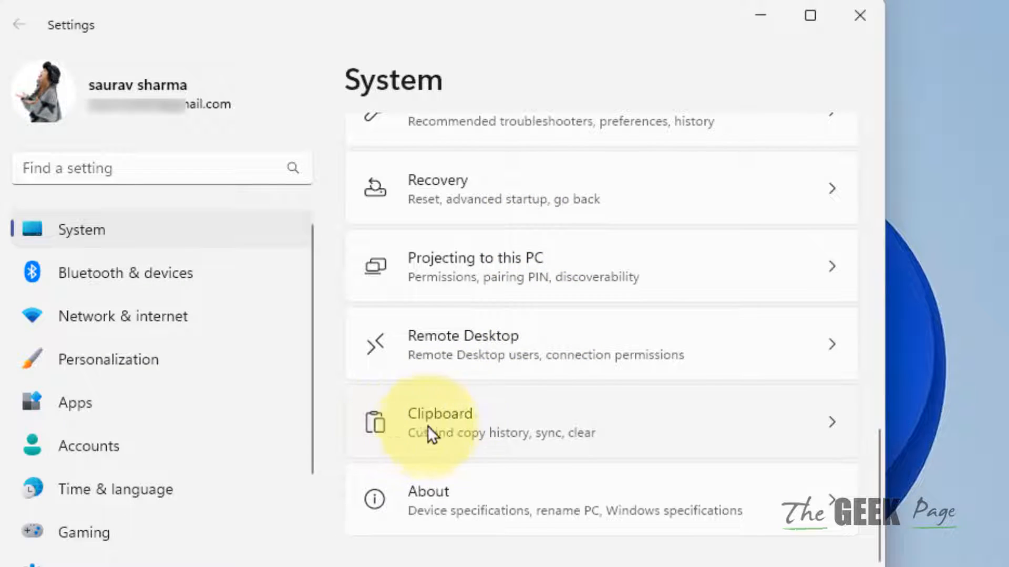
click(441, 422)
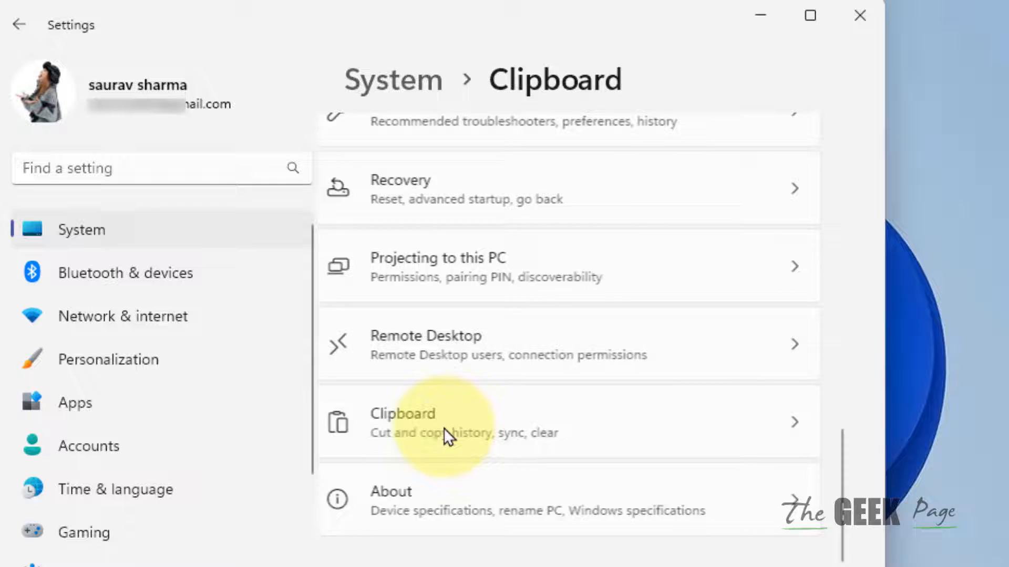
click(450, 421)
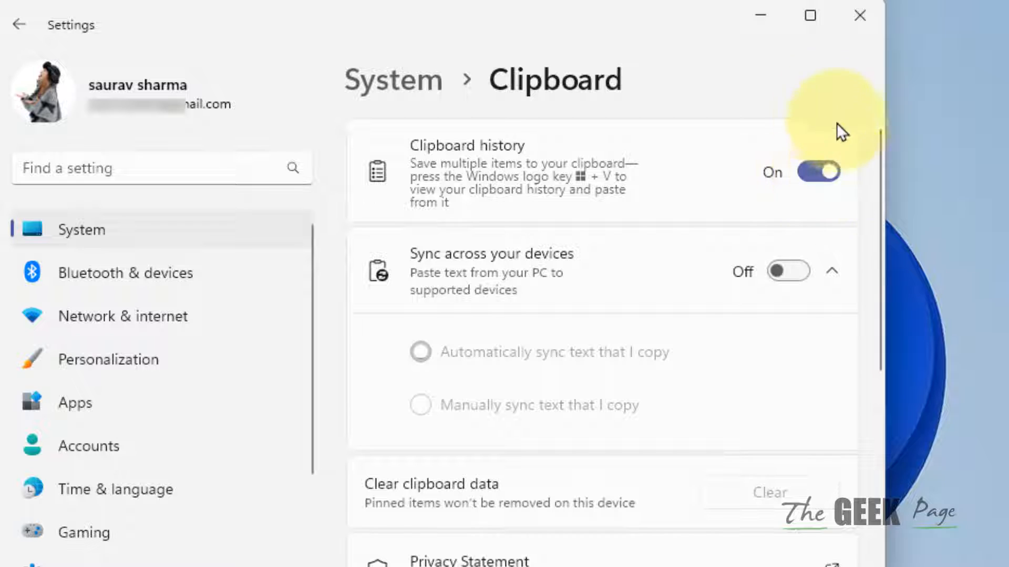
mouse_move(943, 261)
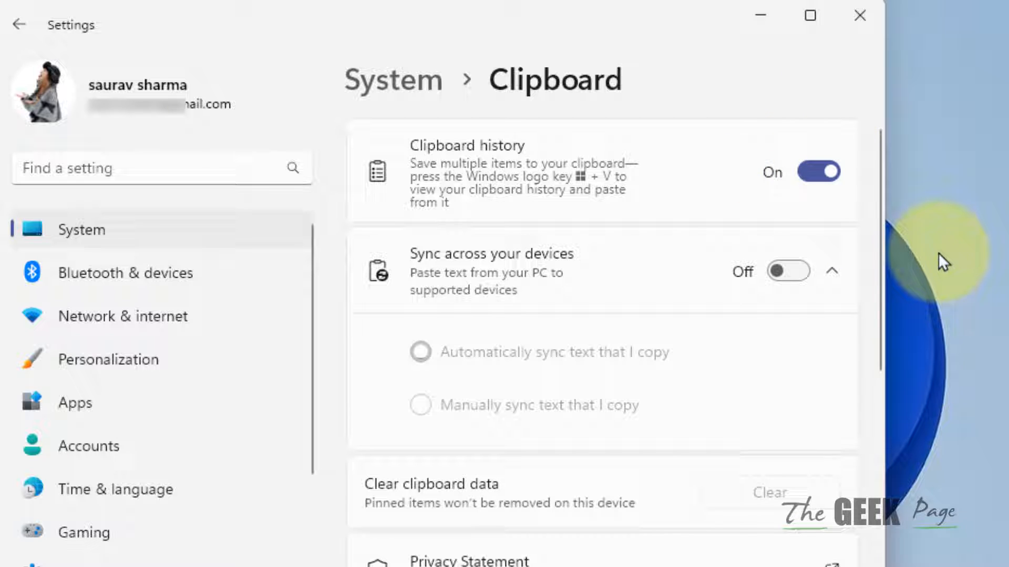
mouse_move(897, 266)
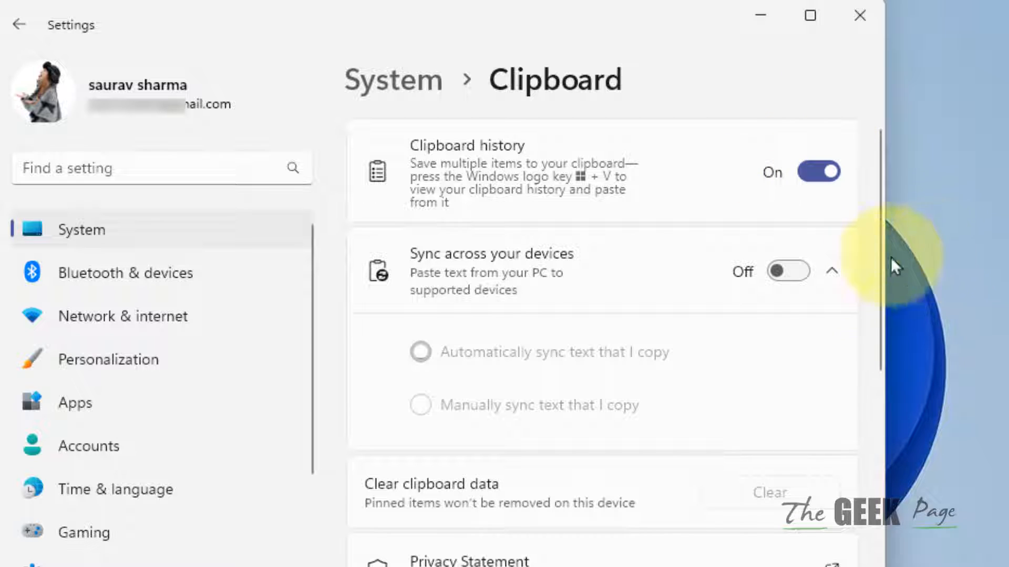
mouse_move(254, 359)
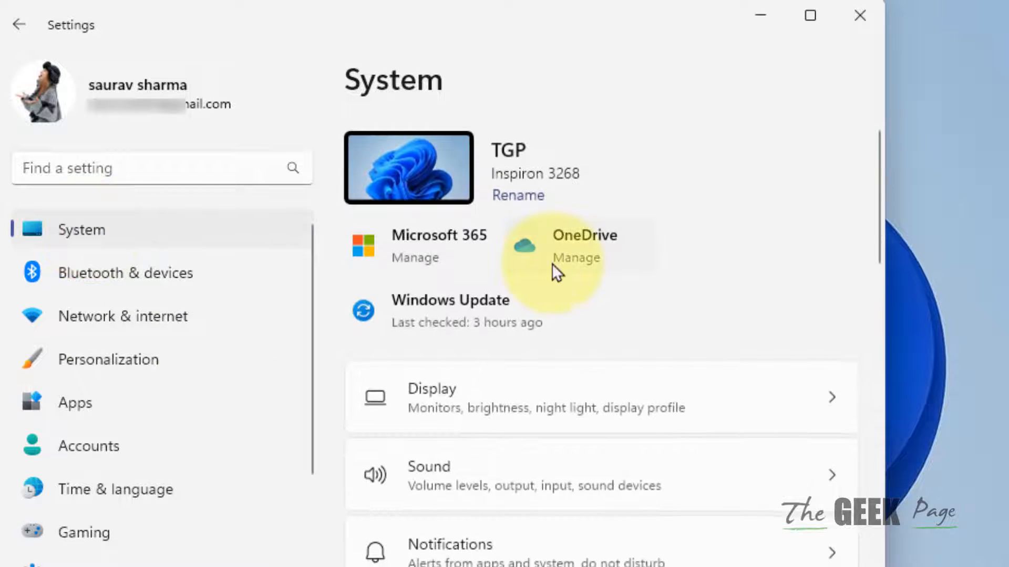
Step: Switch Snipping Tool notifications off and back on, leaving them on
scroll(down, 3)
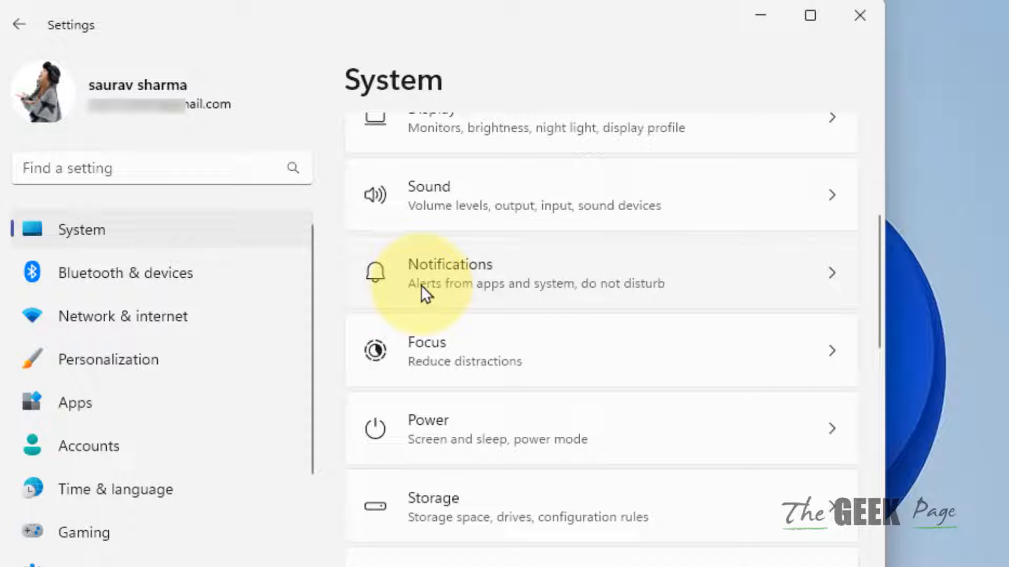
mouse_move(491, 287)
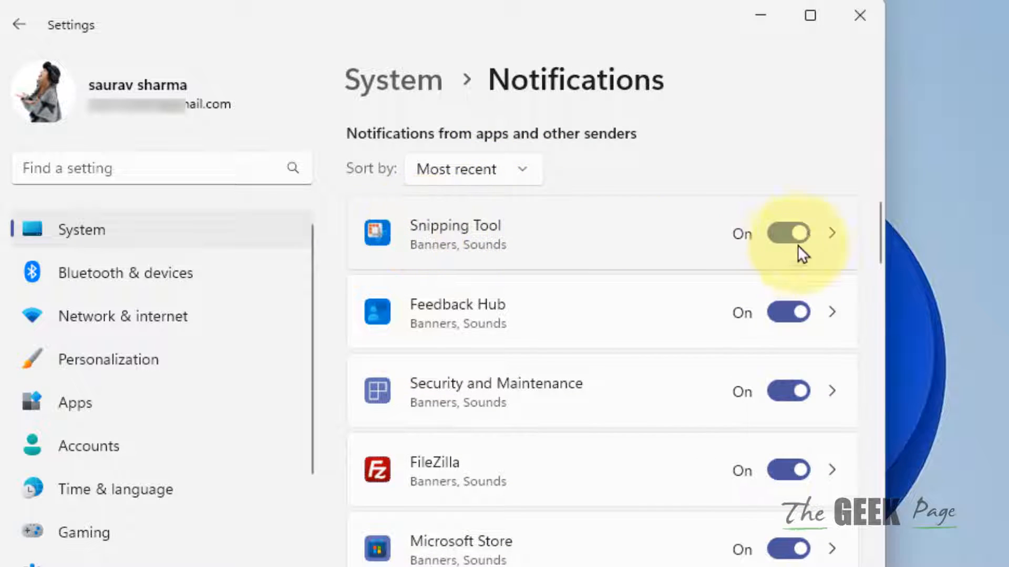
click(787, 233)
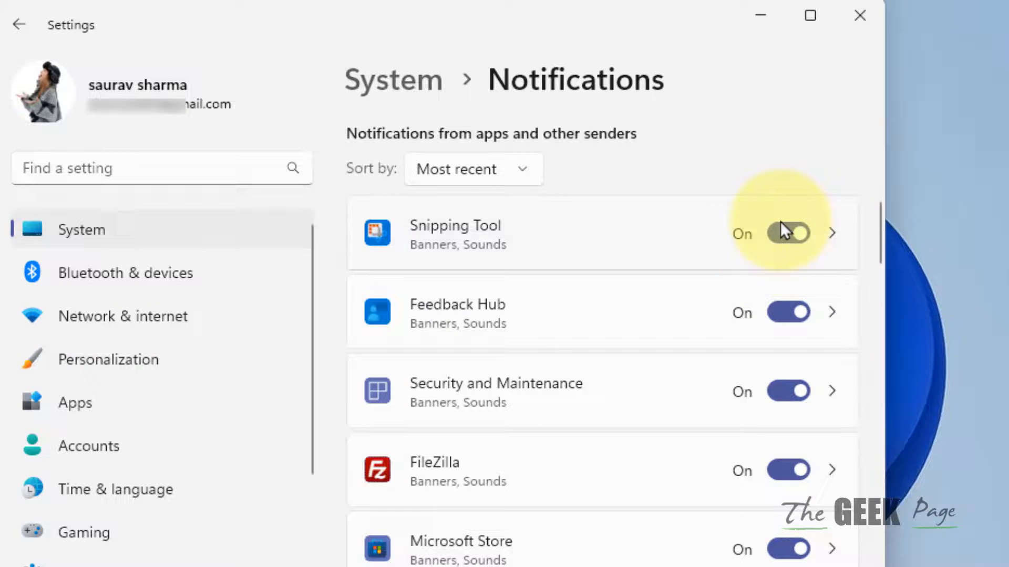
click(788, 233)
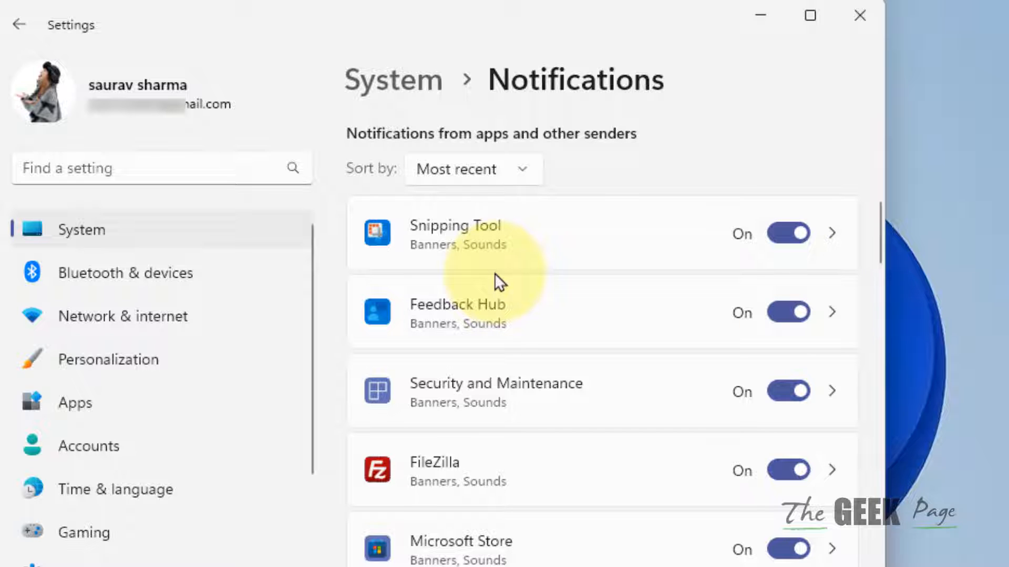
mouse_move(103, 418)
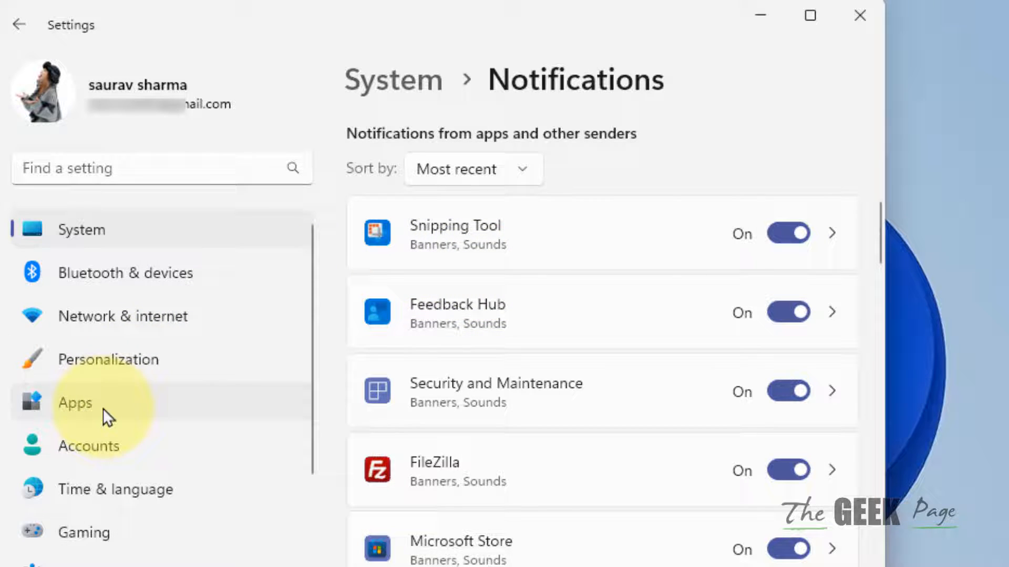
Step: Search installed apps for 'snipping tool' and open its Advanced options page
click(74, 403)
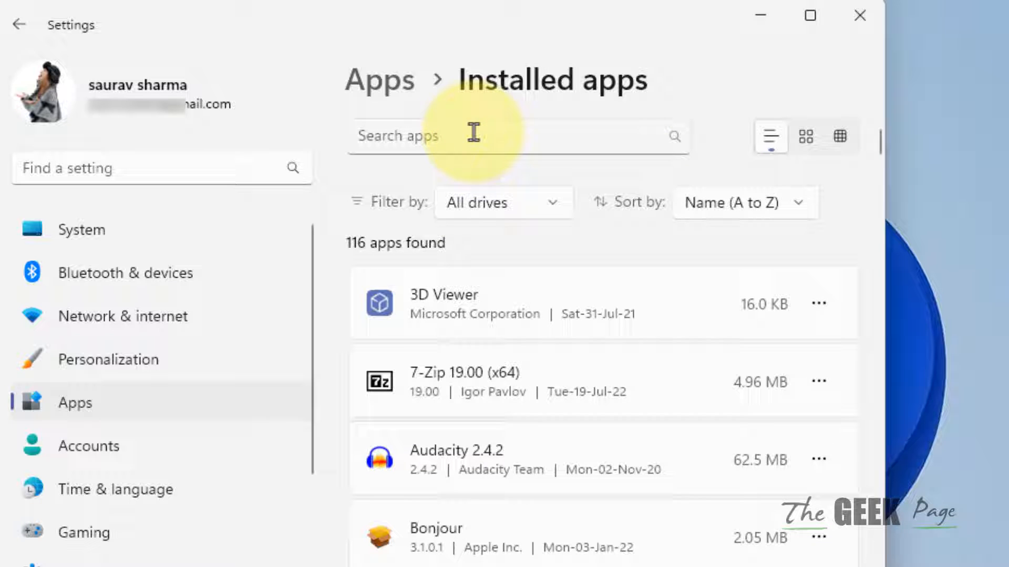
text(sn)
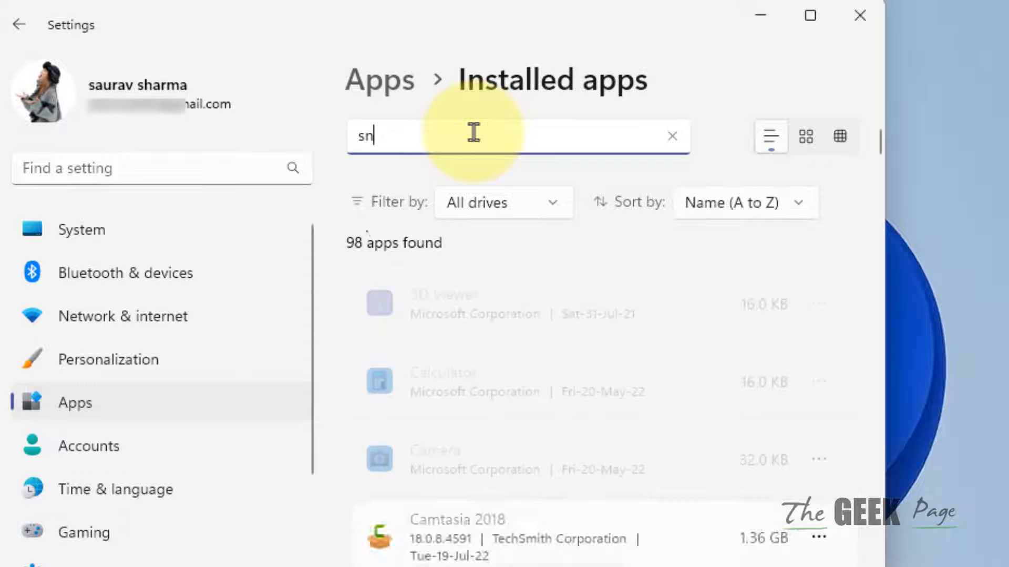
text(ipping too)
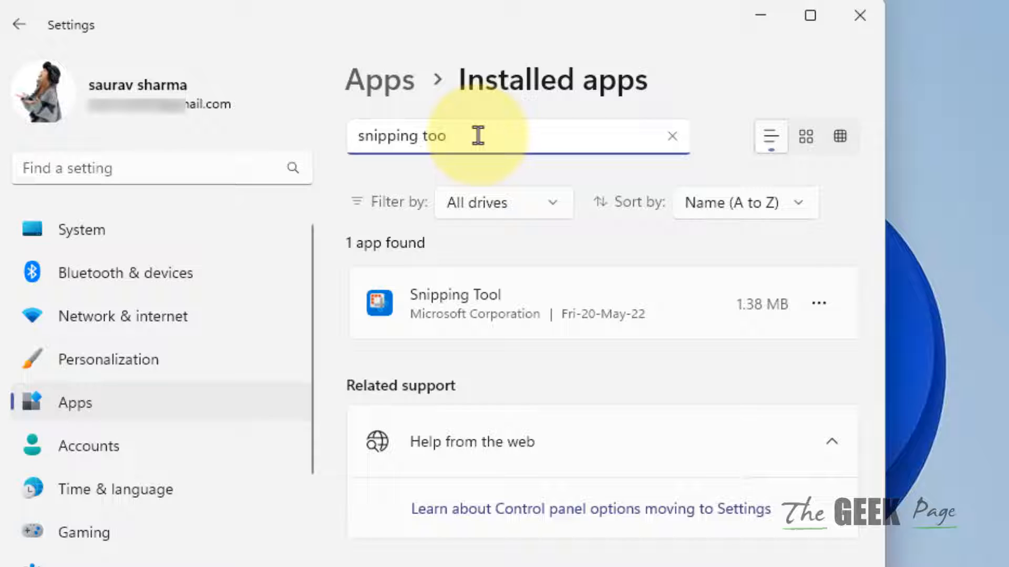
text(l)
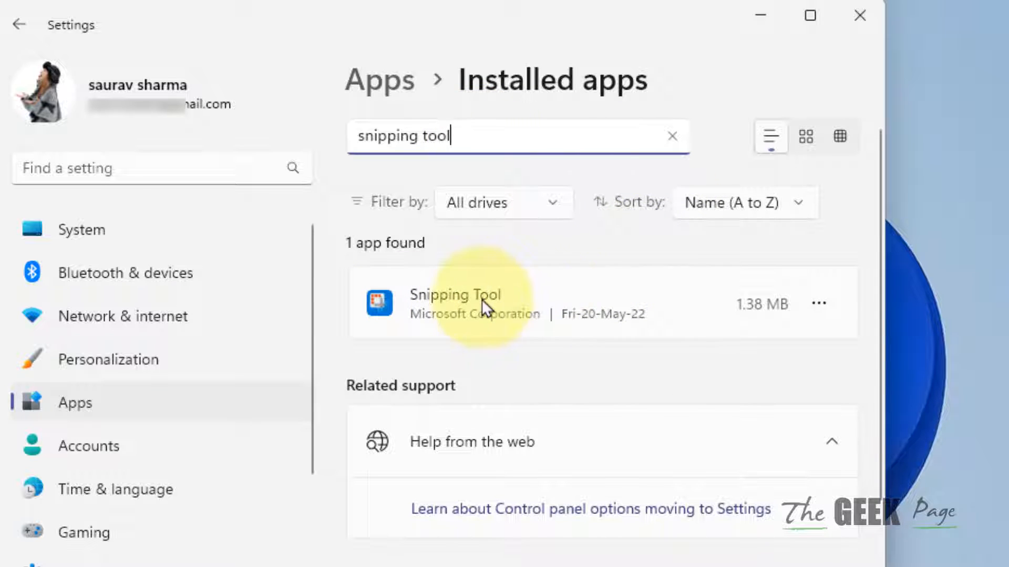
click(818, 303)
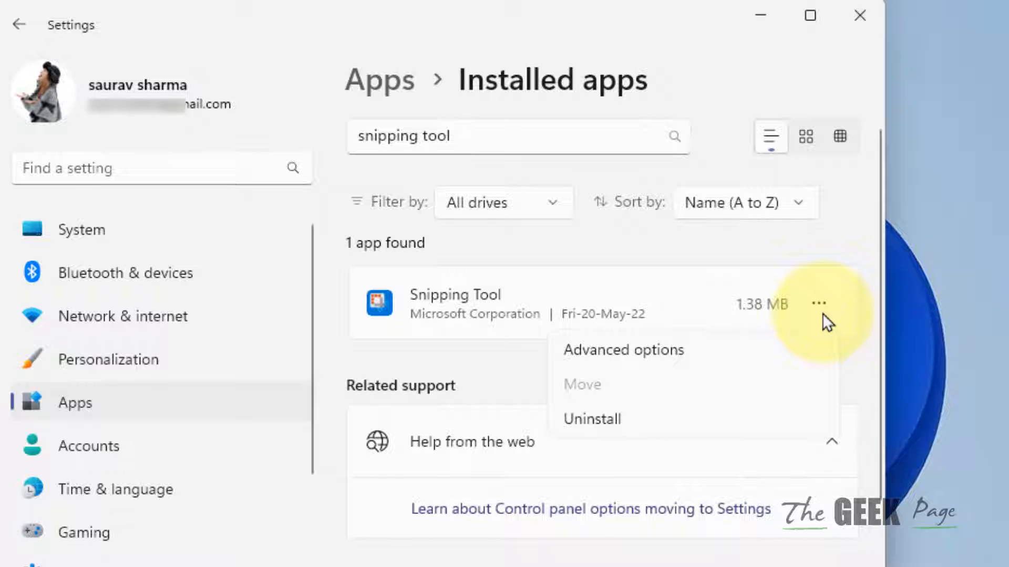
click(621, 349)
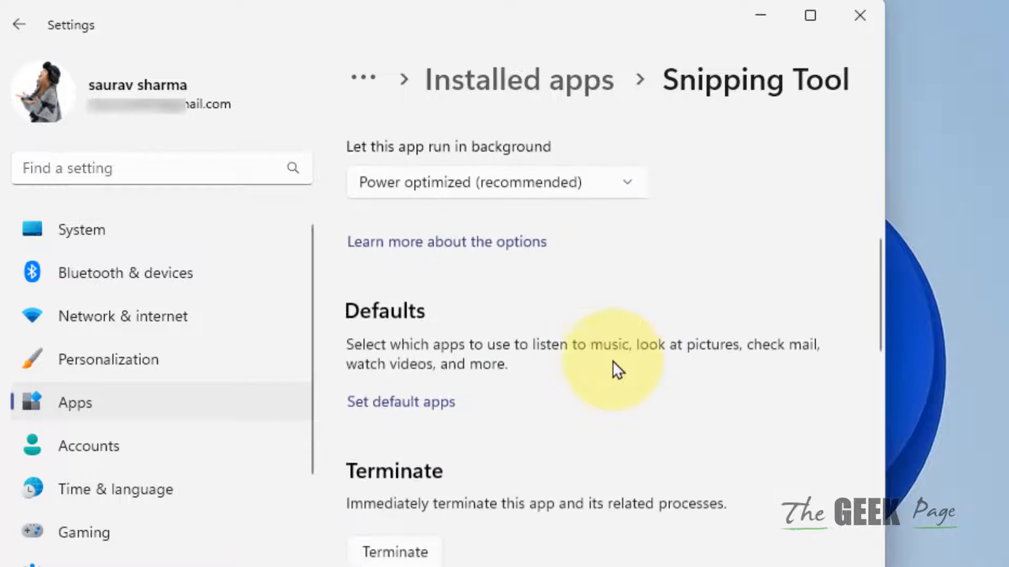
Step: Reset Snipping Tool's app data, confirm the reset, and return to the System page
scroll(down, 3)
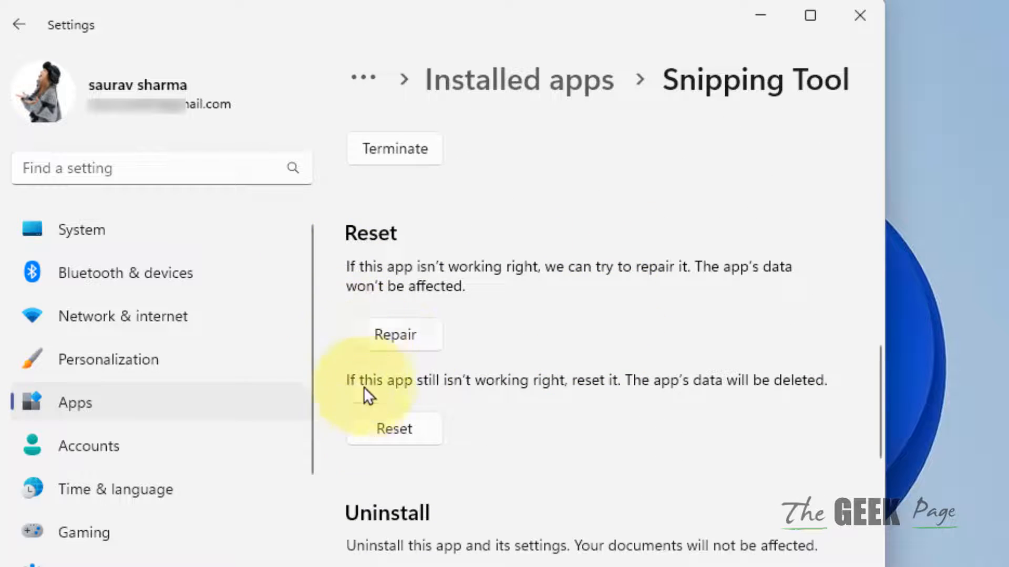
click(393, 429)
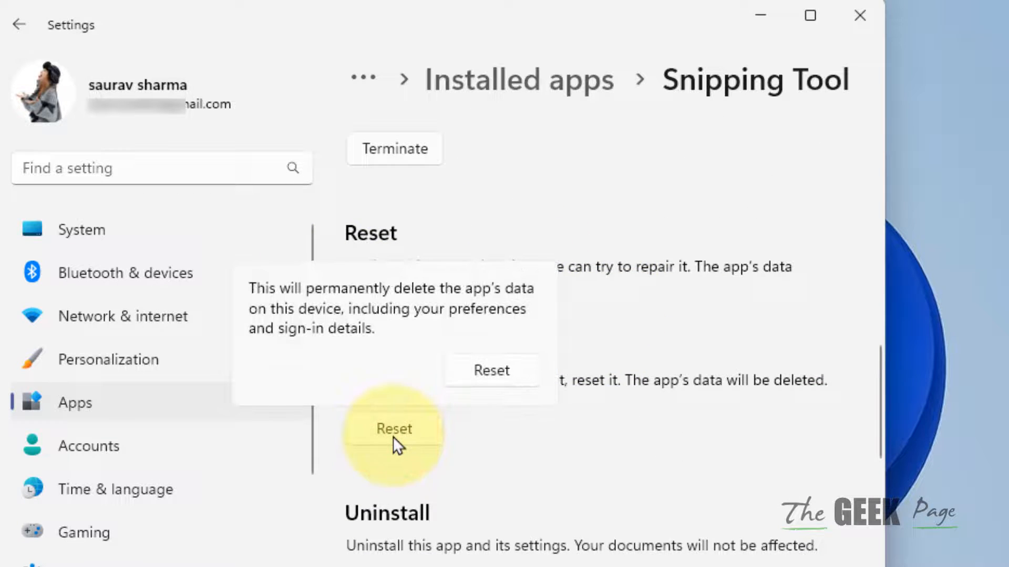
click(490, 371)
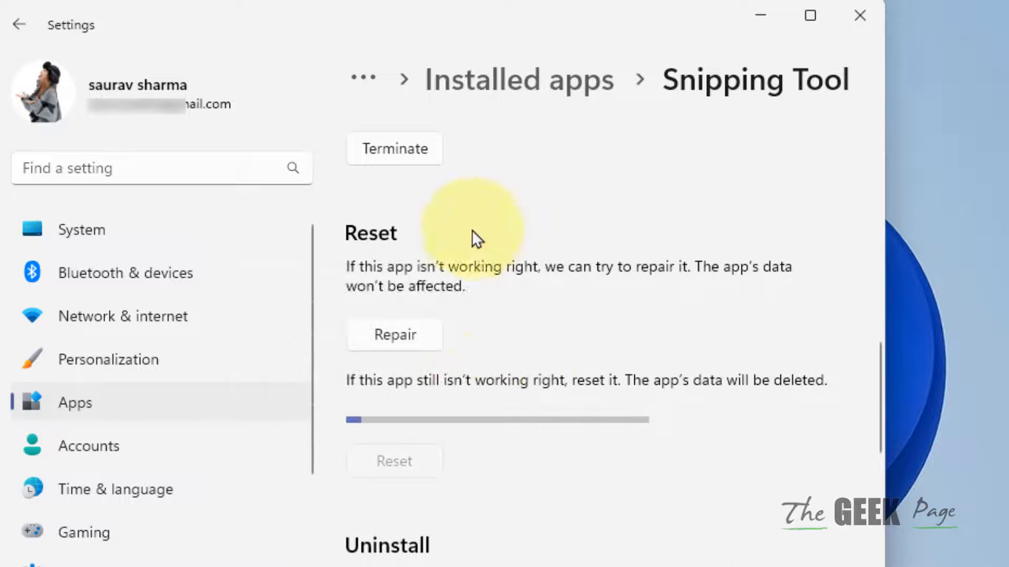
mouse_move(595, 222)
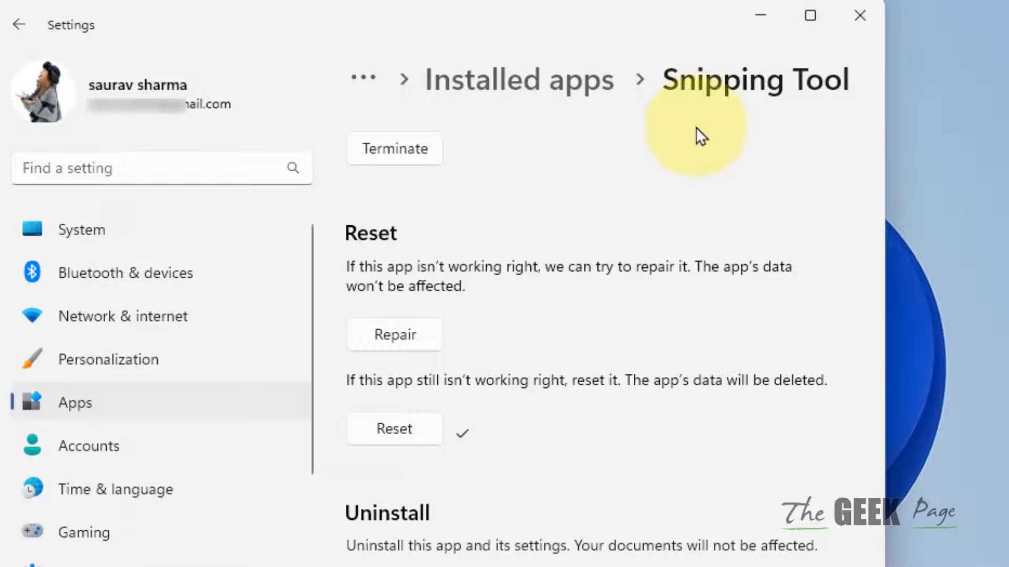
click(81, 229)
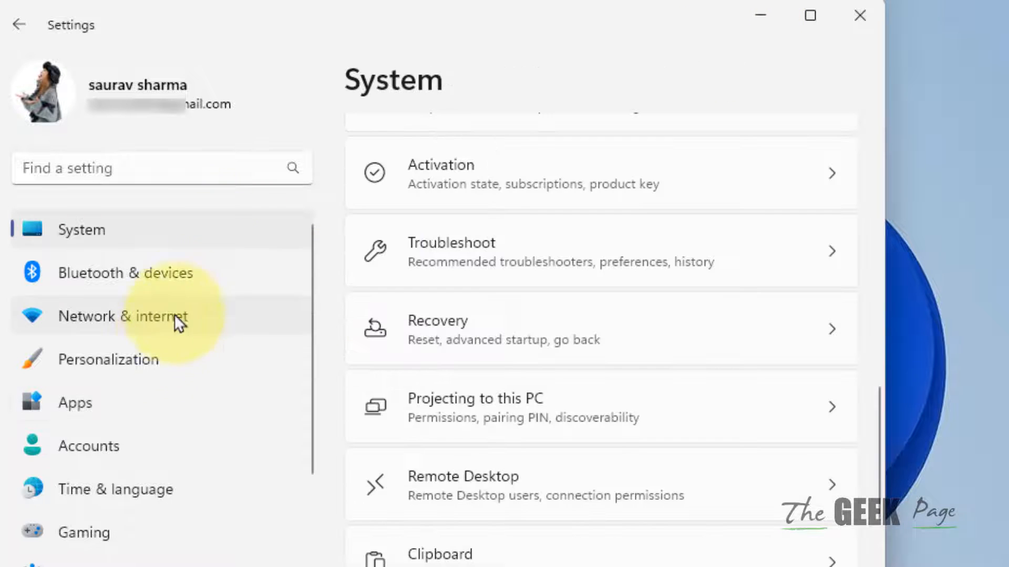
Step: Under Accessibility > Keyboard, turn on 'Use the Print screen button to open screen snipping'
click(98, 467)
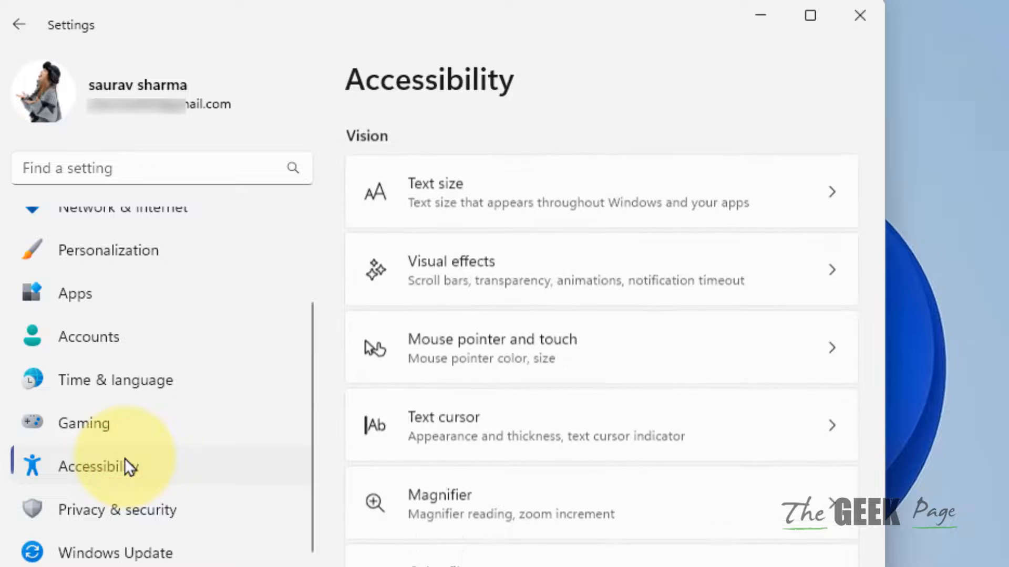
scroll(down, 3)
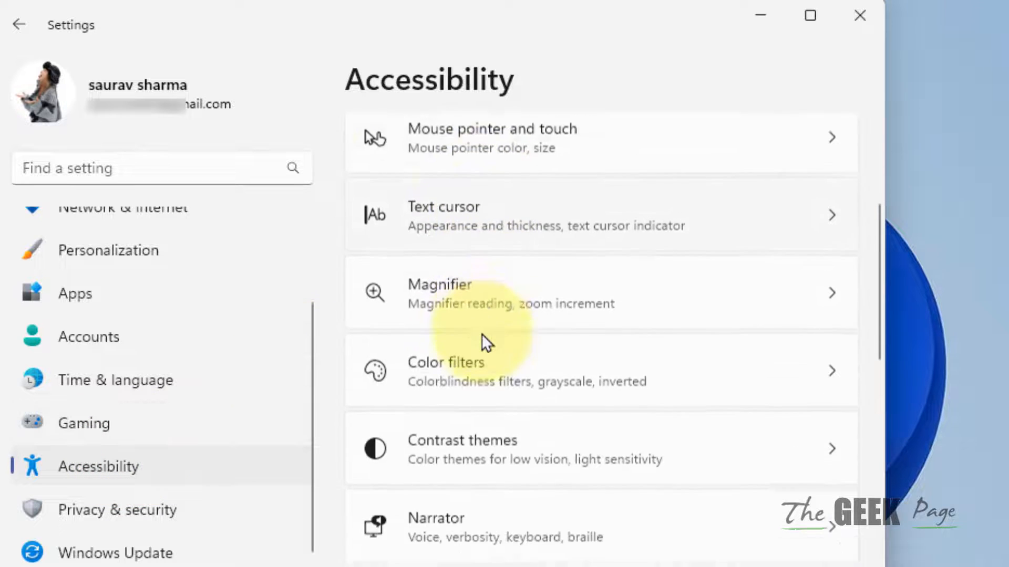
scroll(down, 3)
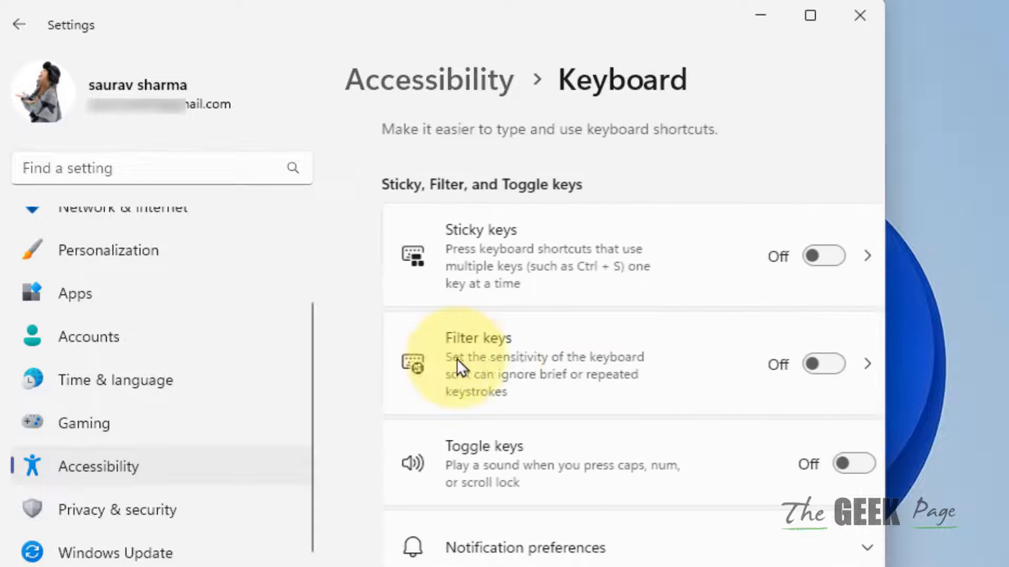
scroll(down, 3)
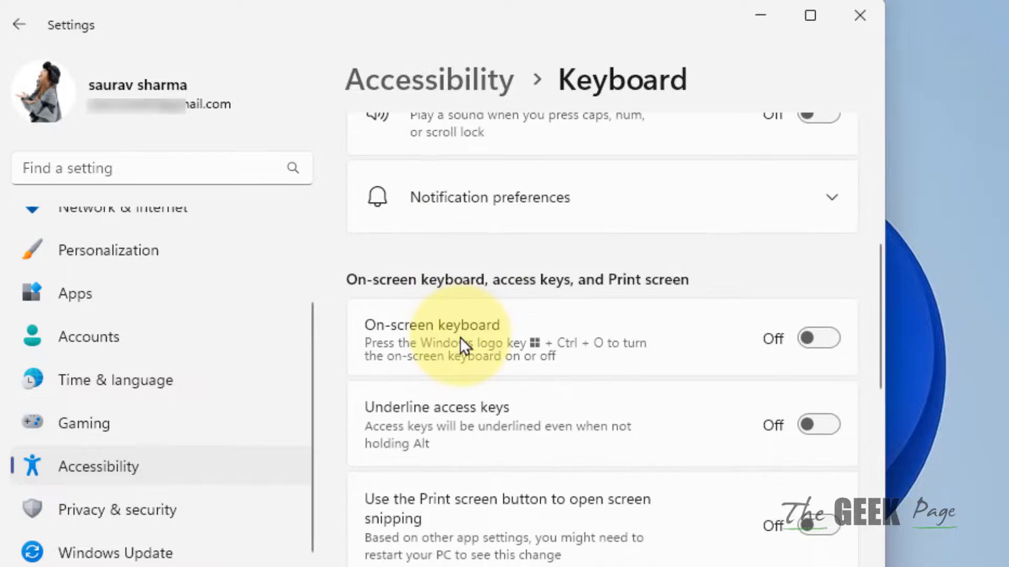
scroll(down, 3)
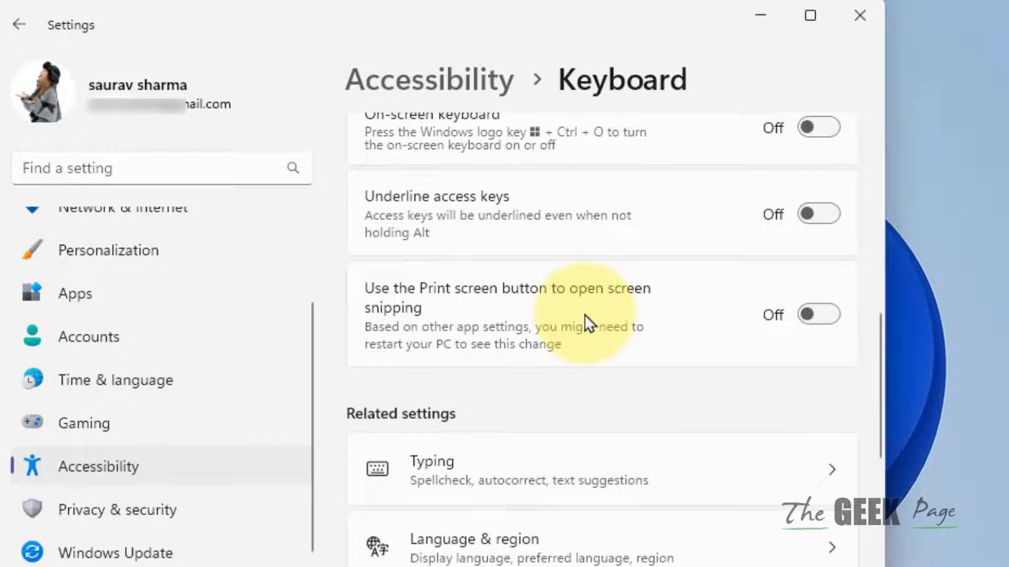
mouse_move(809, 353)
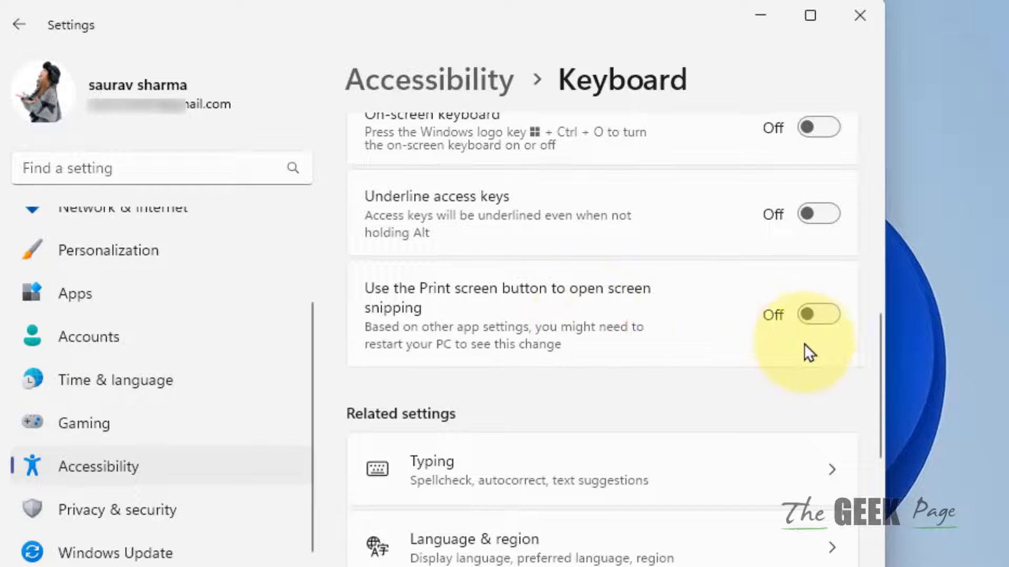
mouse_move(473, 302)
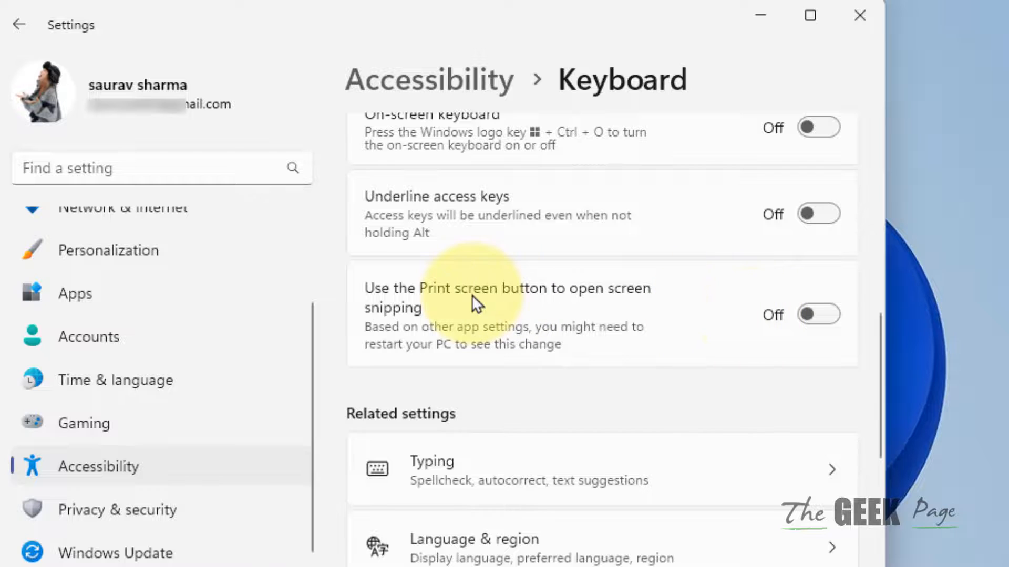
mouse_move(694, 366)
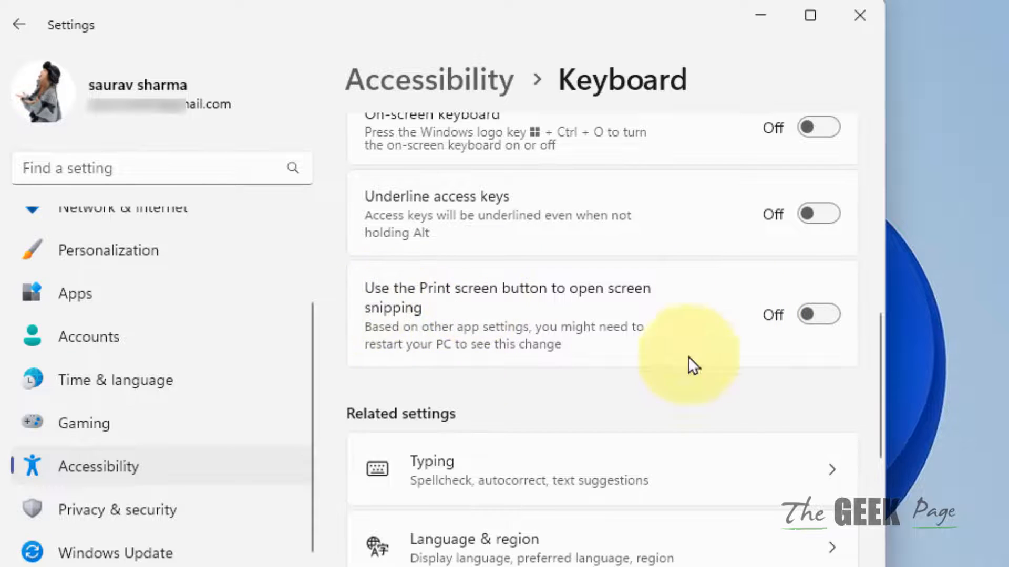
mouse_move(958, 26)
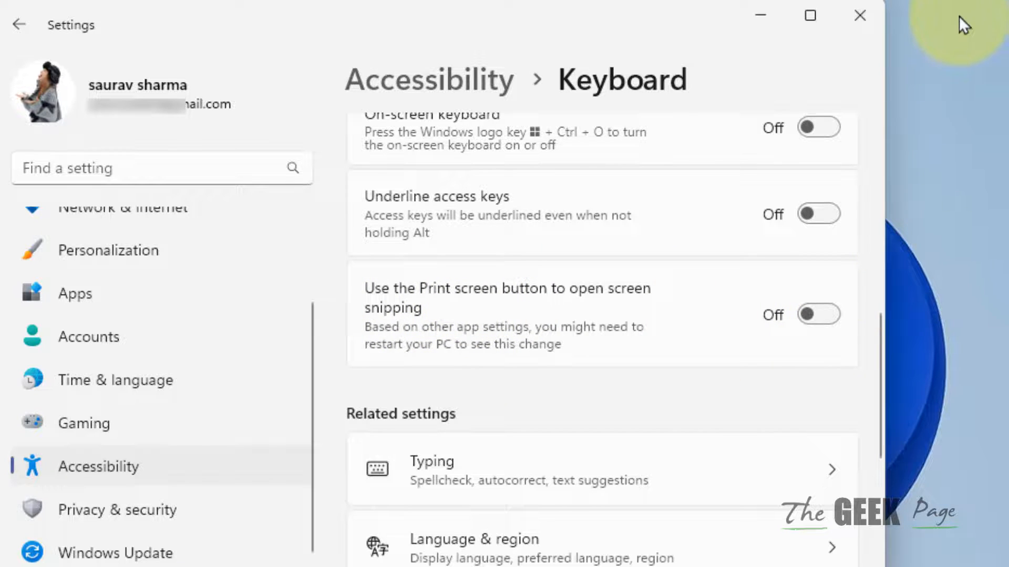
mouse_move(529, 326)
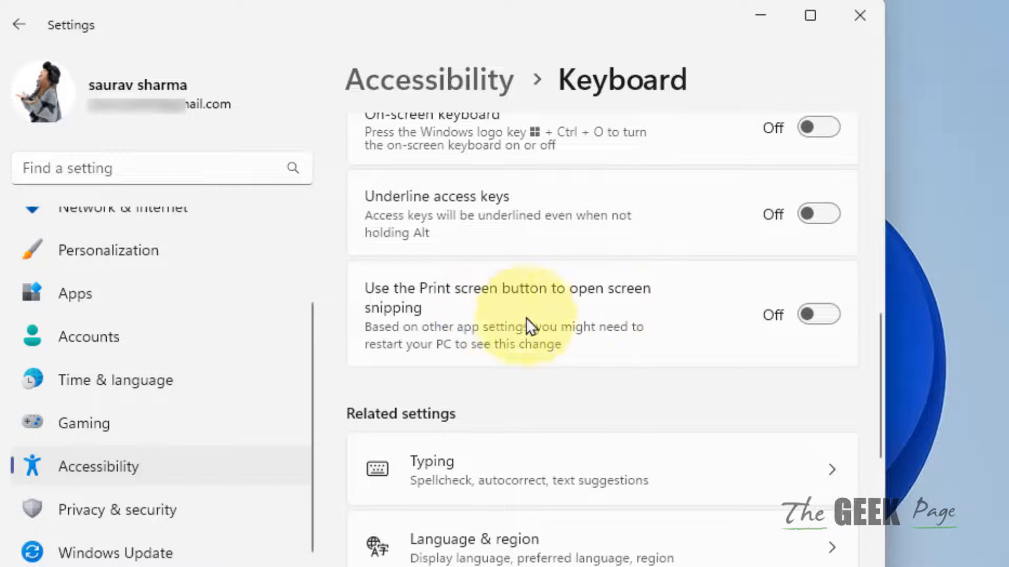
click(819, 315)
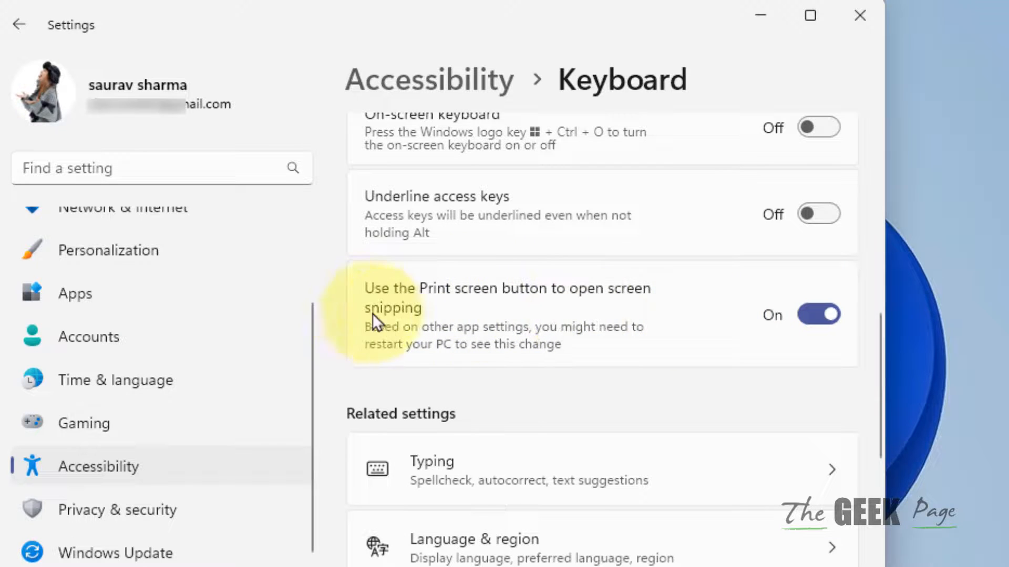
mouse_move(454, 281)
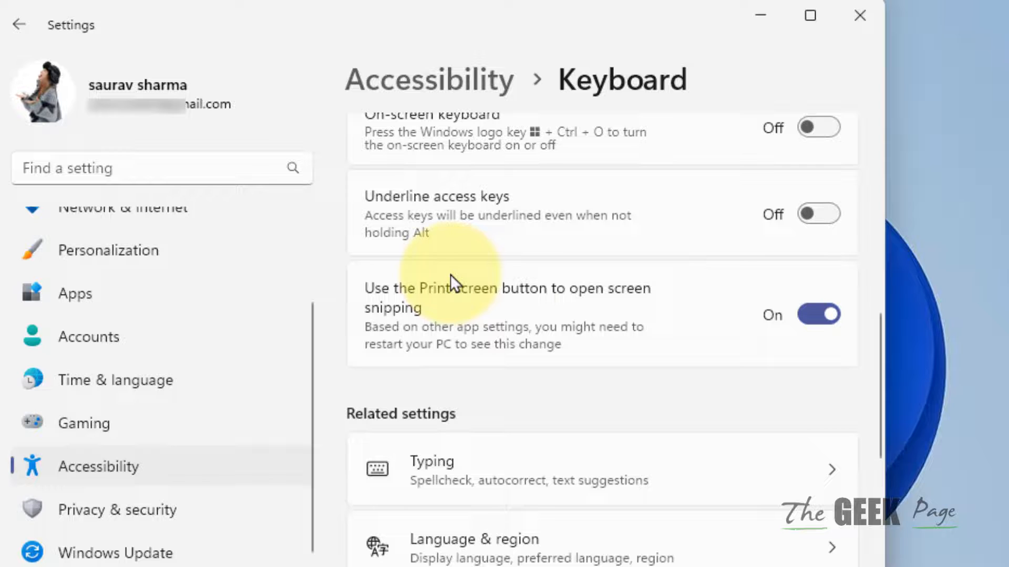
mouse_move(727, 305)
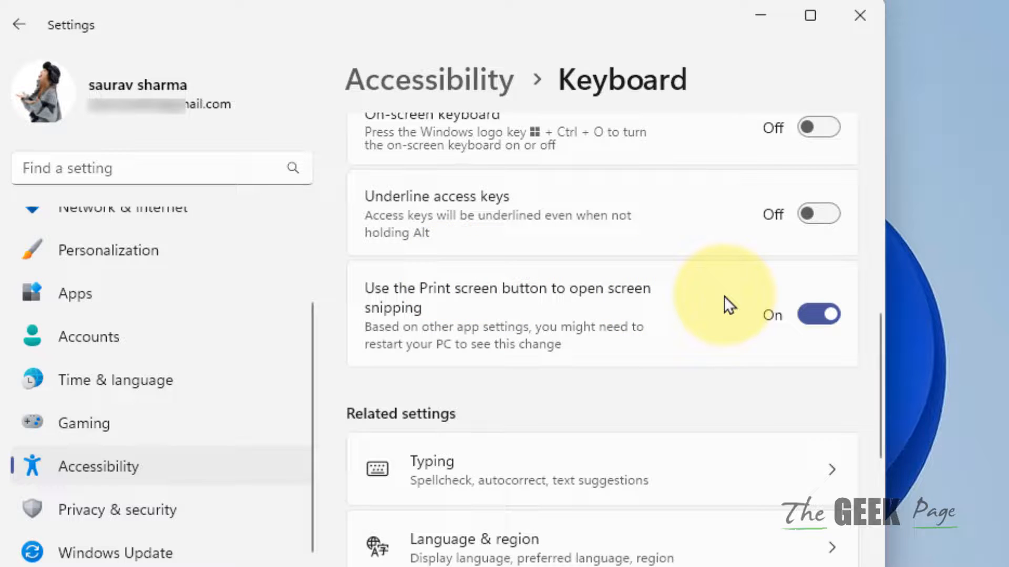
mouse_move(780, 115)
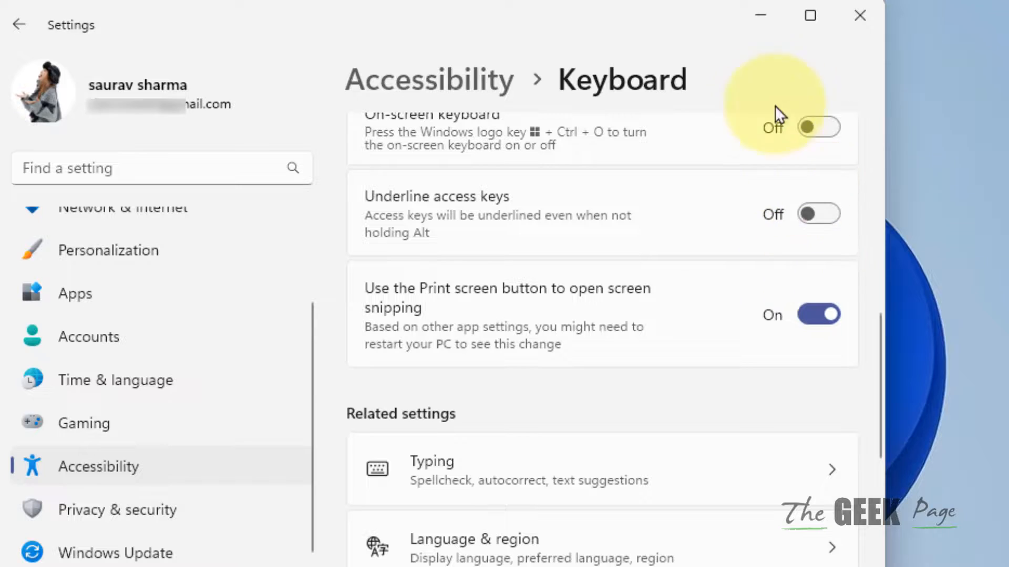